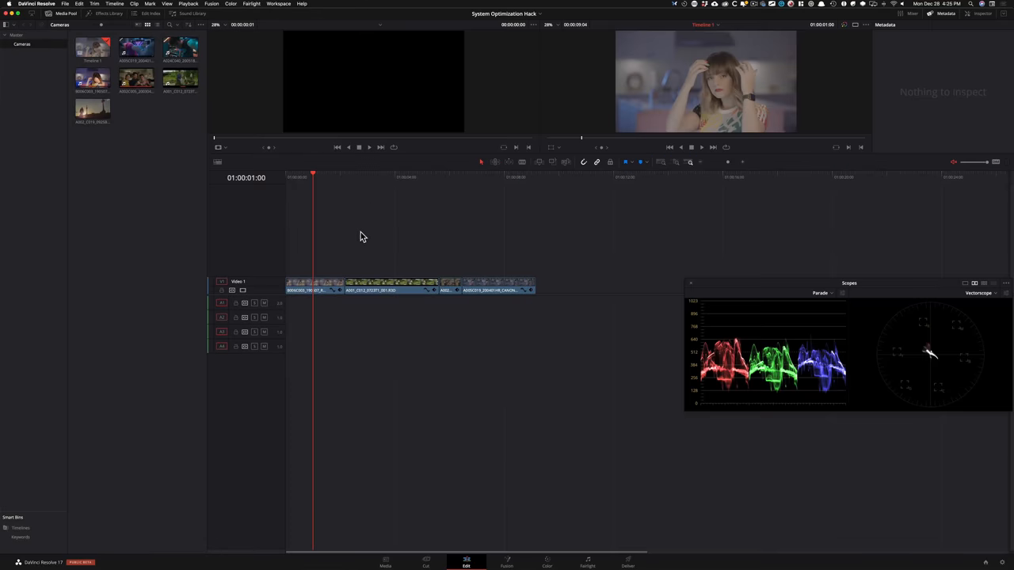
- Play the timeline through, then bring up the project's Color Management settings
left_click(304, 285)
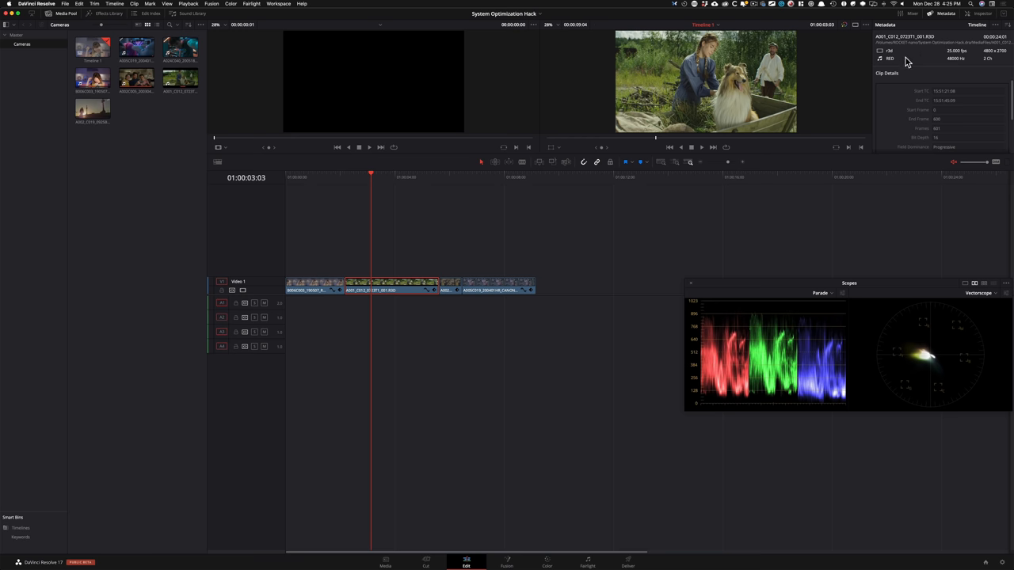
mouse_move(444, 180)
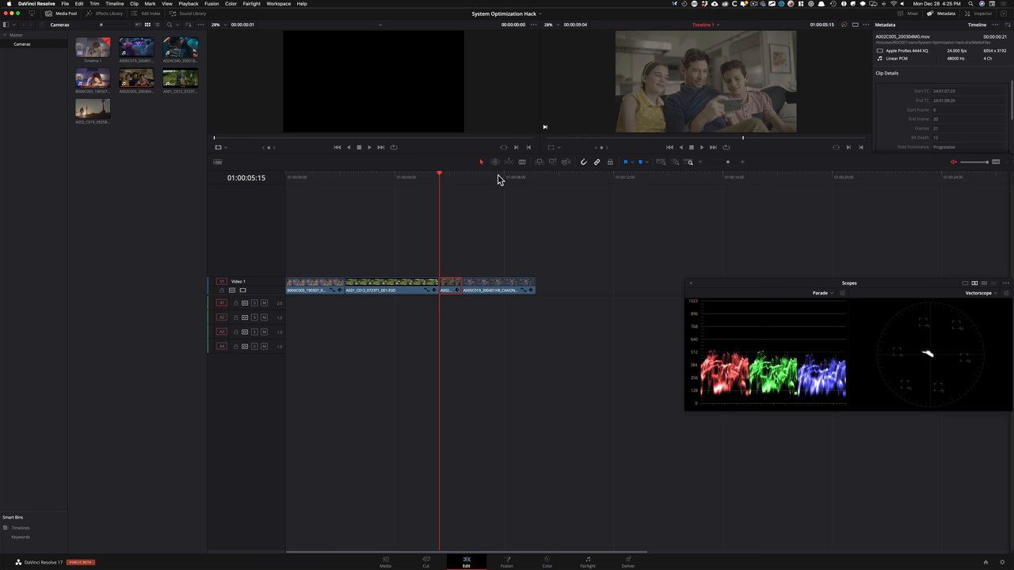
left_click(495, 178)
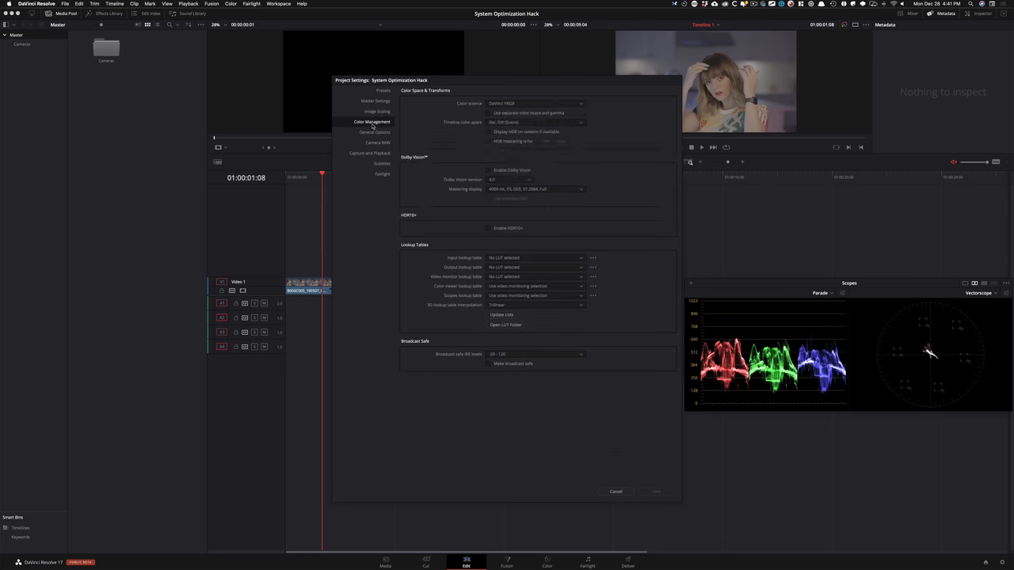
- Close Project Settings and move to the Color page showing the pink-shirt clip's node graph
left_click(546, 563)
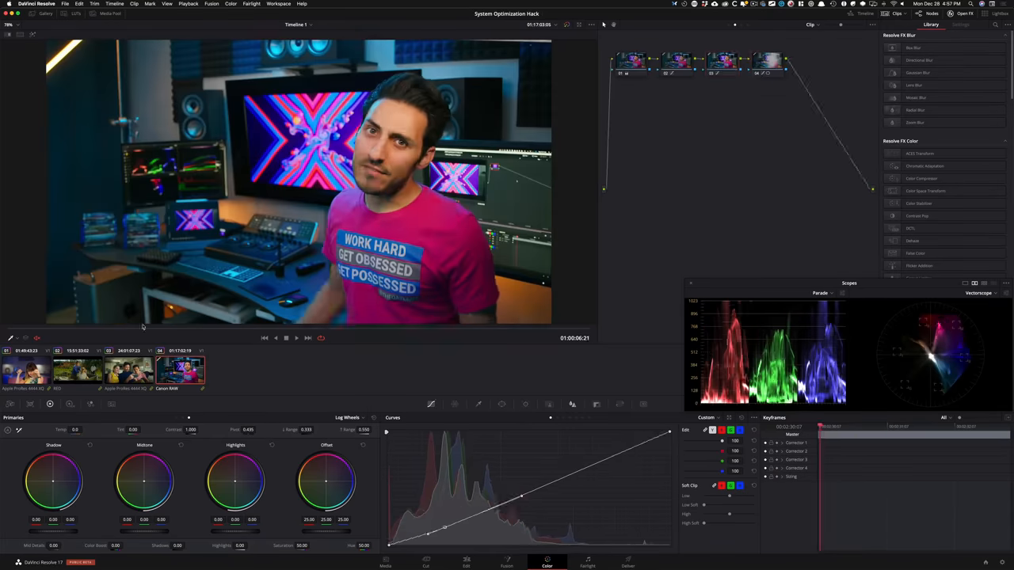
- Return to the Edit page with Timeline 1's clips and the woman clip in the viewer
left_click(425, 561)
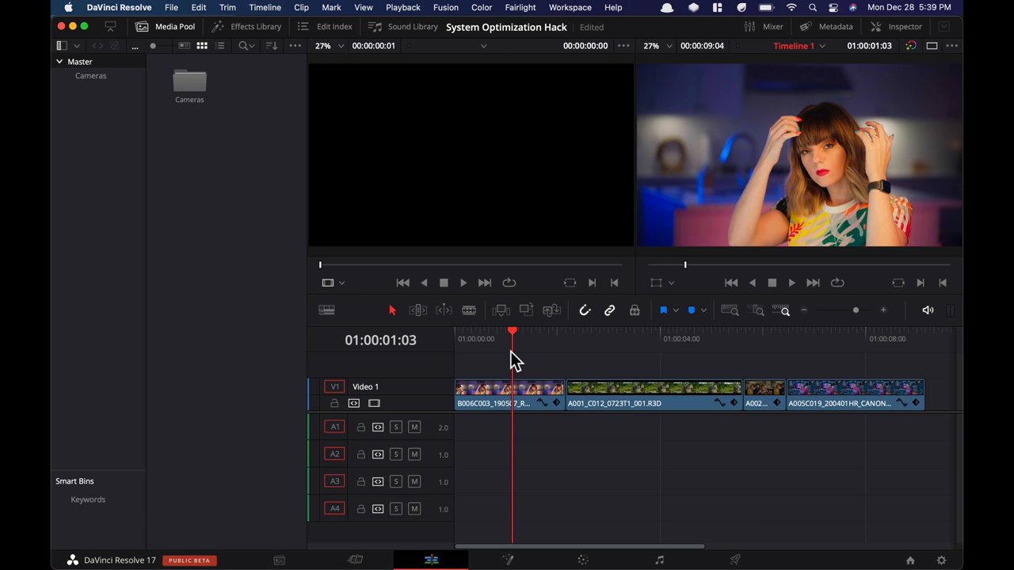
mouse_move(529, 358)
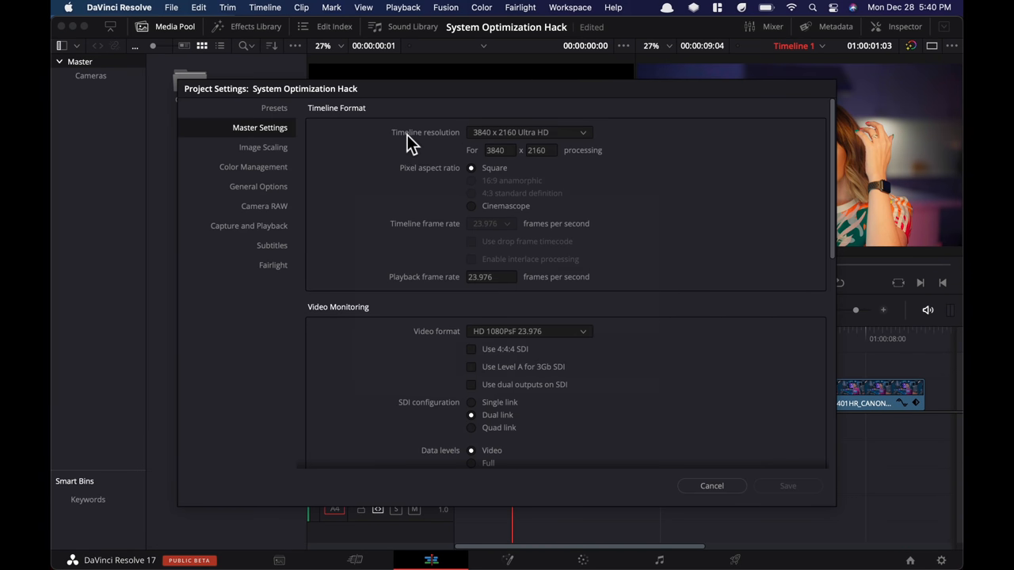
mouse_move(266, 182)
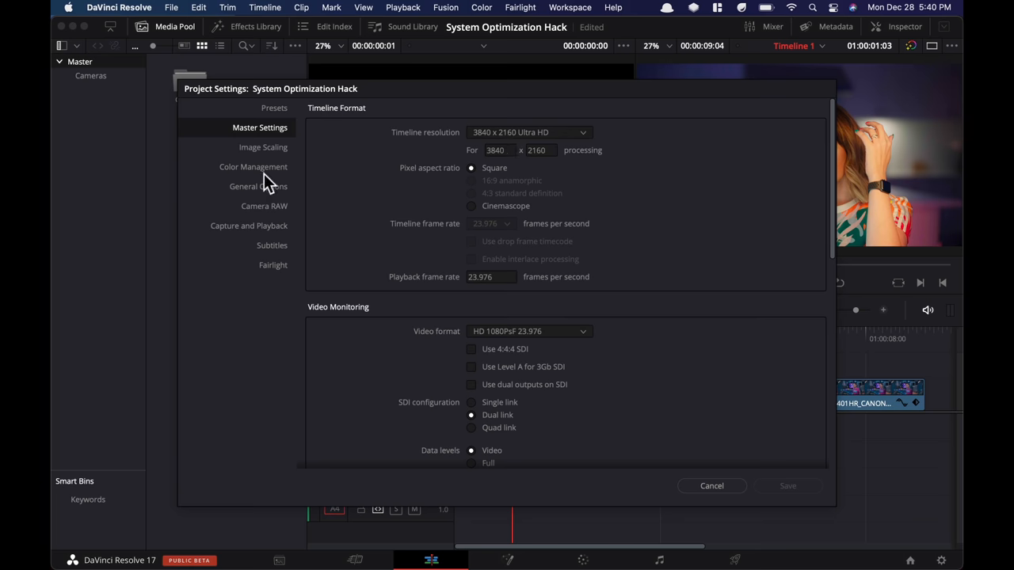
- Review Color Management, then cancel Project Settings leaving the timeline at 3840 x 2160
left_click(253, 167)
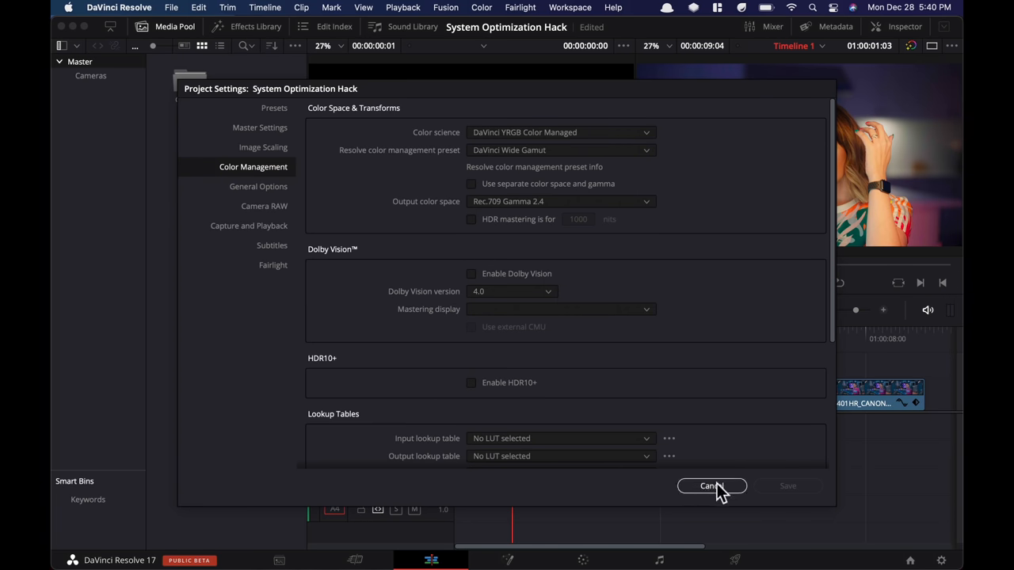
left_click(710, 485)
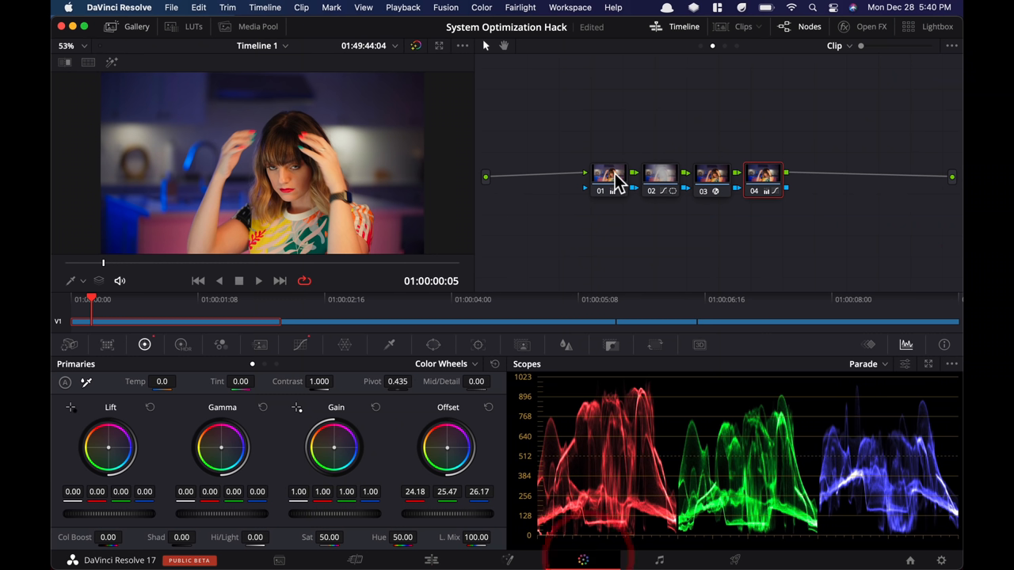
- Select the first correction node and switch the node editor to Group Pre-Clip
left_click(258, 280)
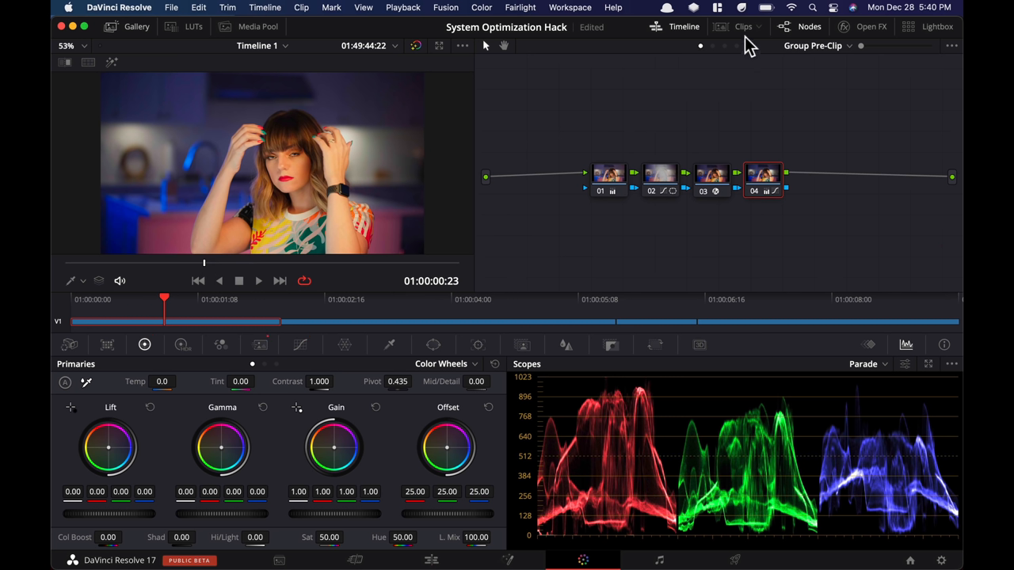
mouse_move(729, 54)
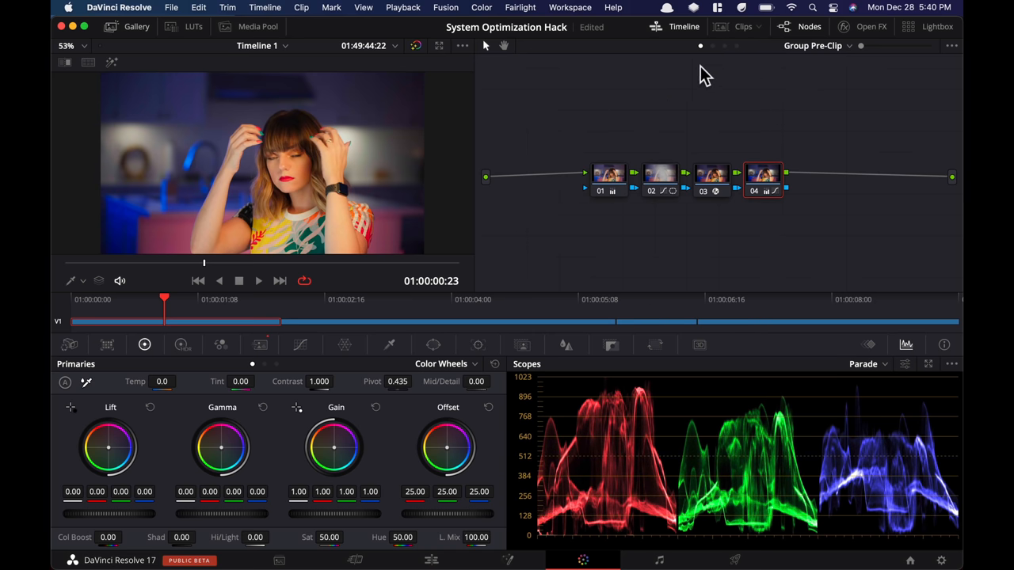
left_click(590, 166)
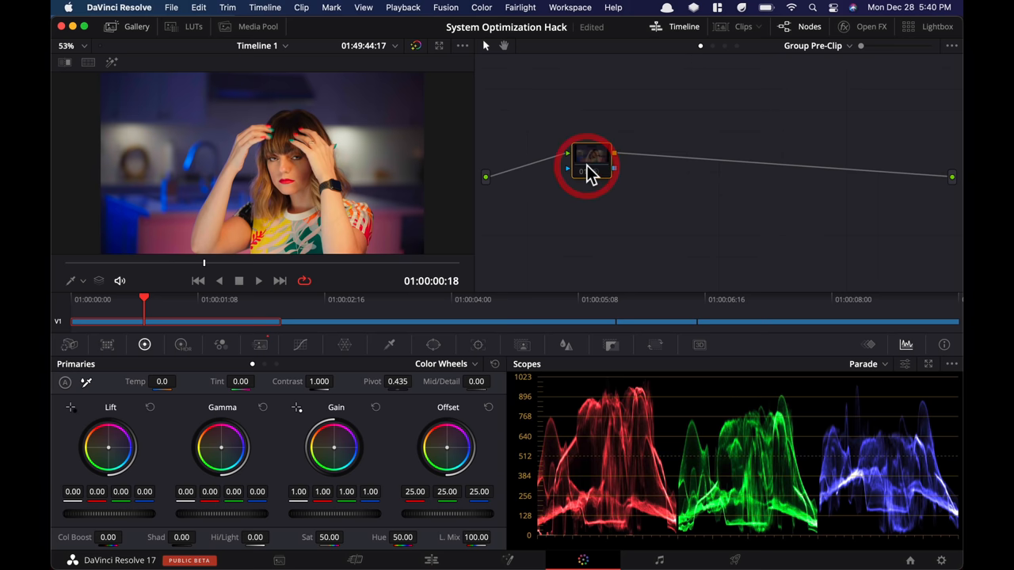
mouse_move(729, 51)
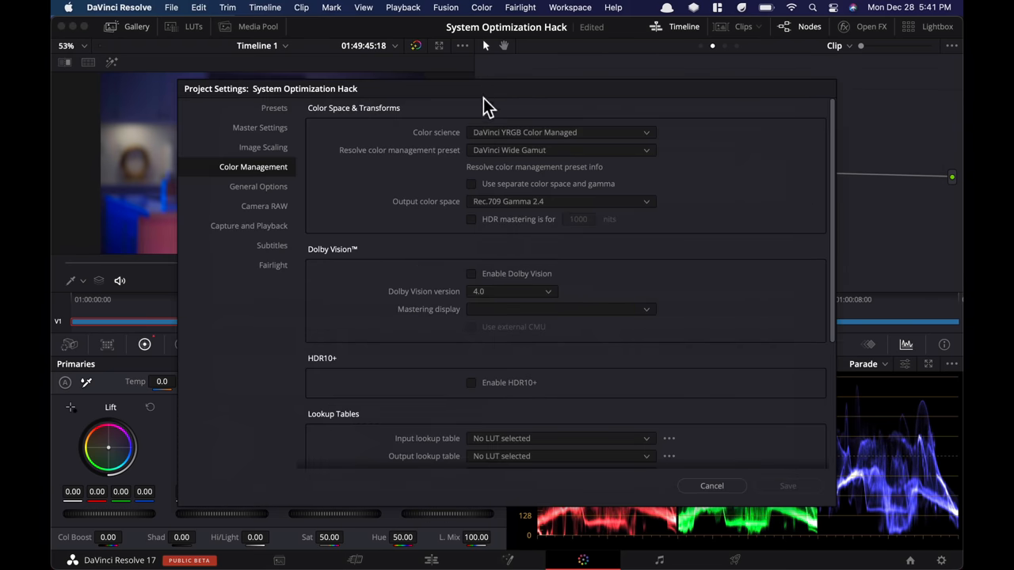
mouse_move(409, 97)
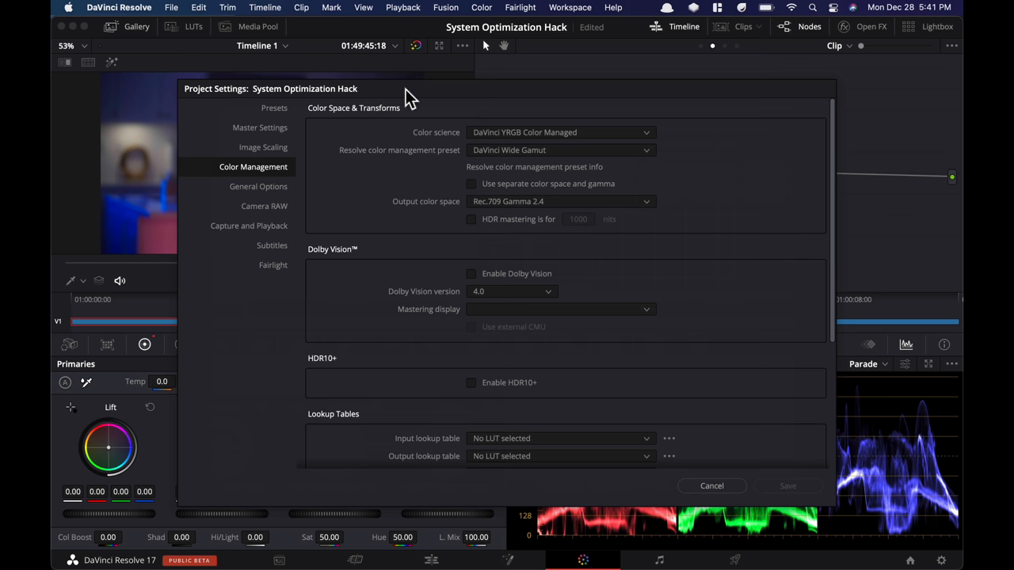
- Set the timeline resolution to 1920 x 1080 HD in Master Settings and save
left_click(260, 127)
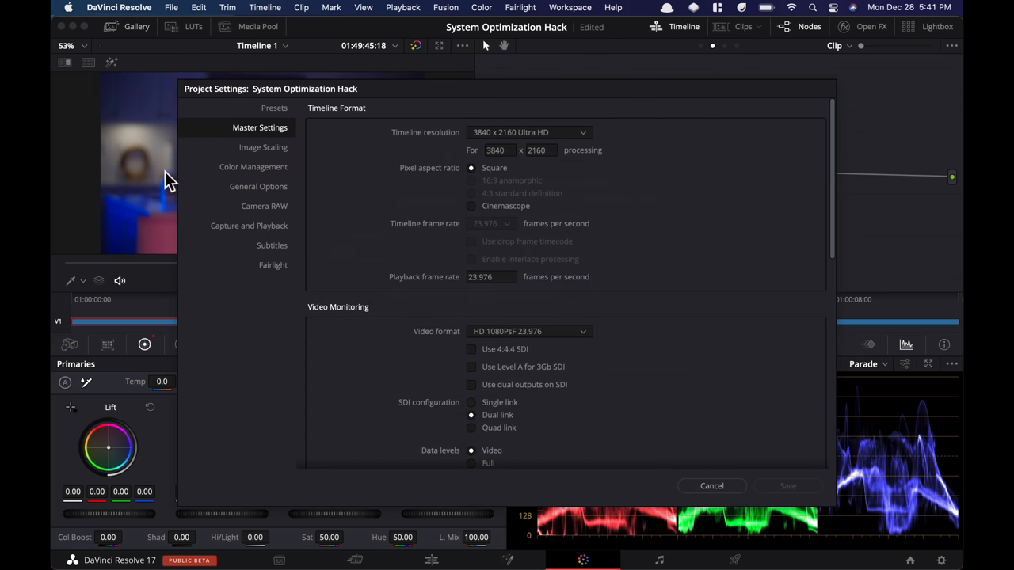
left_click(529, 133)
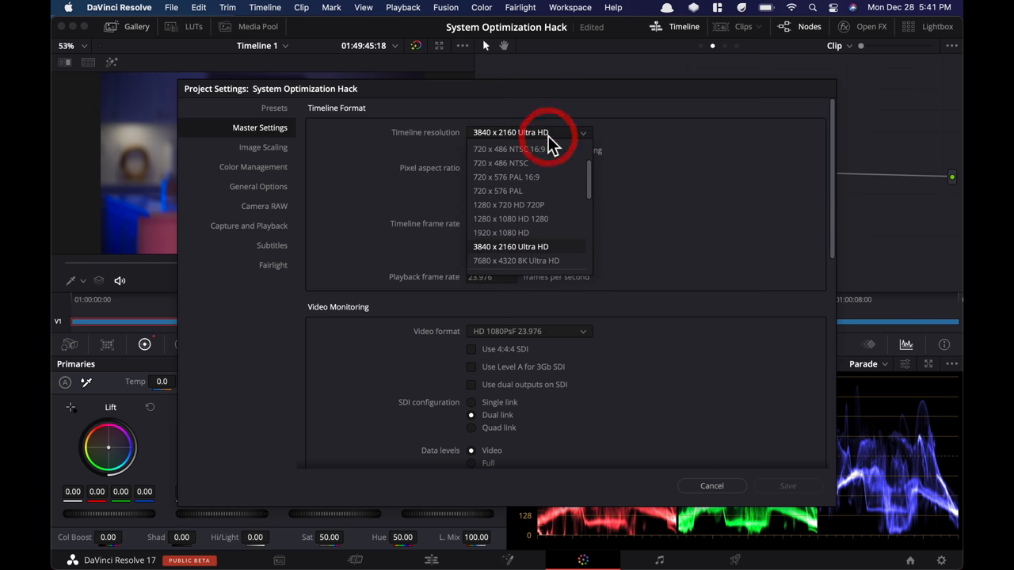
left_click(501, 231)
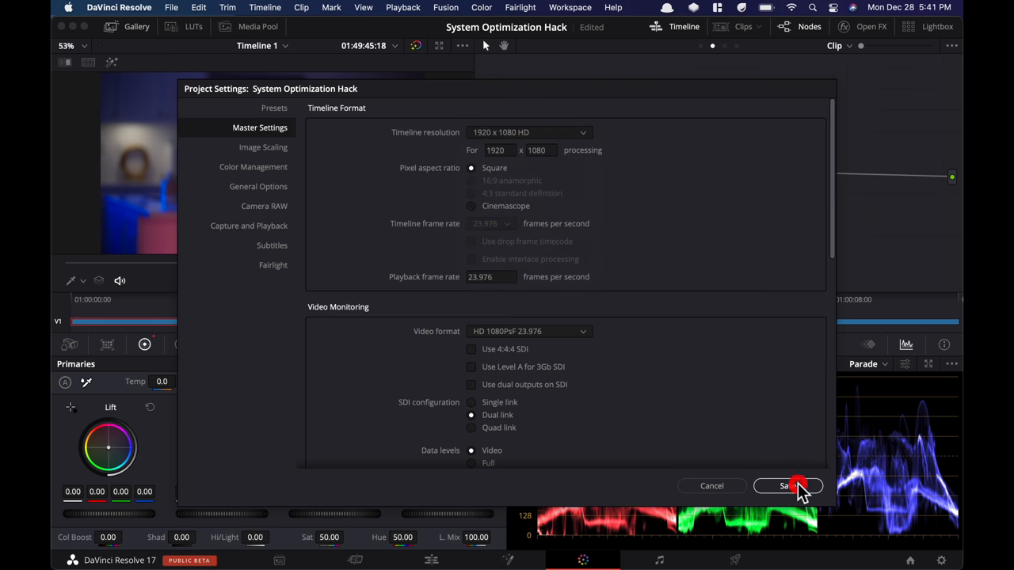
left_click(782, 485)
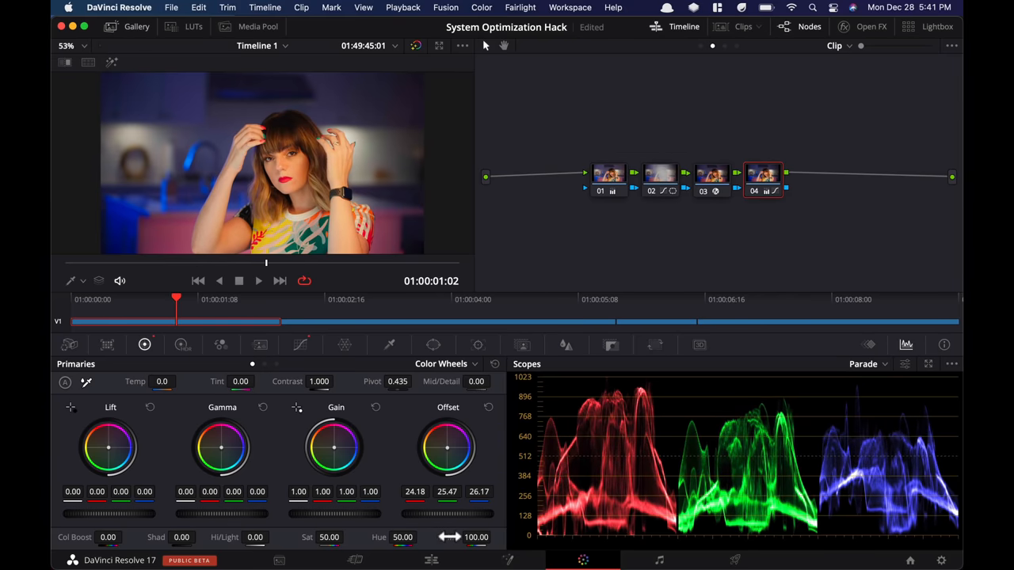
- Check the source resolutions of the timeline clips in Metadata, then return to the Color page
left_click(431, 561)
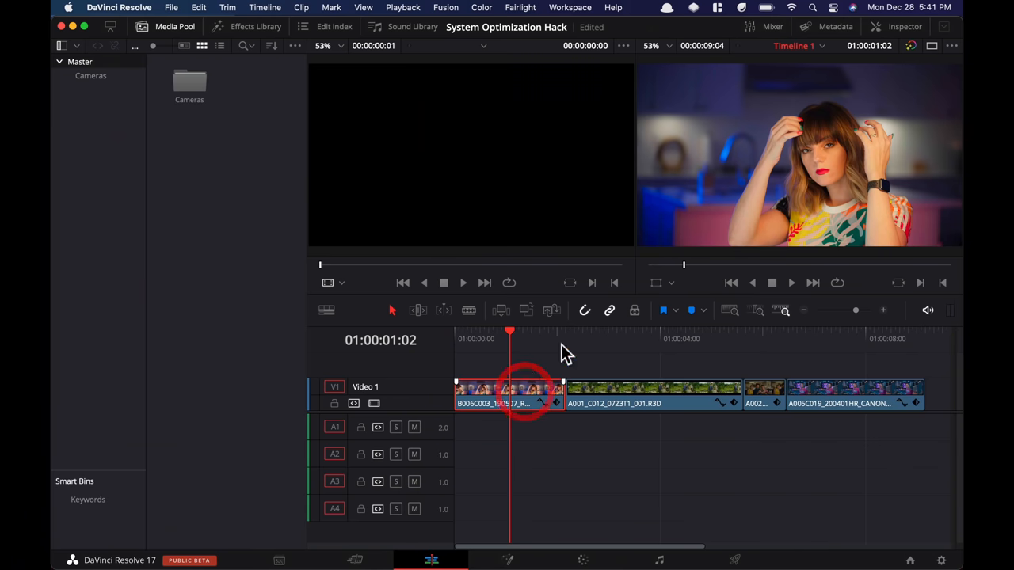
left_click(837, 25)
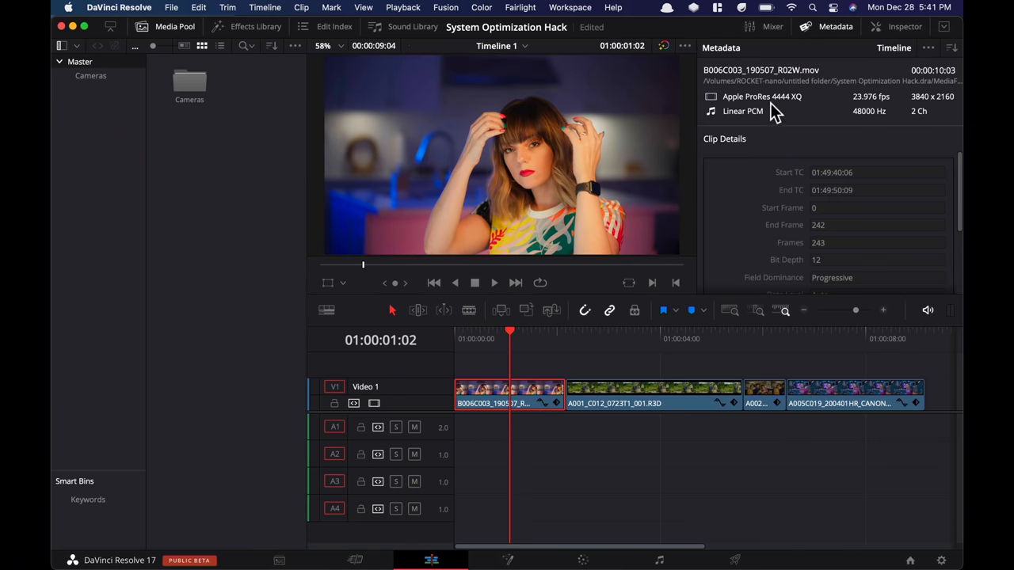
mouse_move(840, 109)
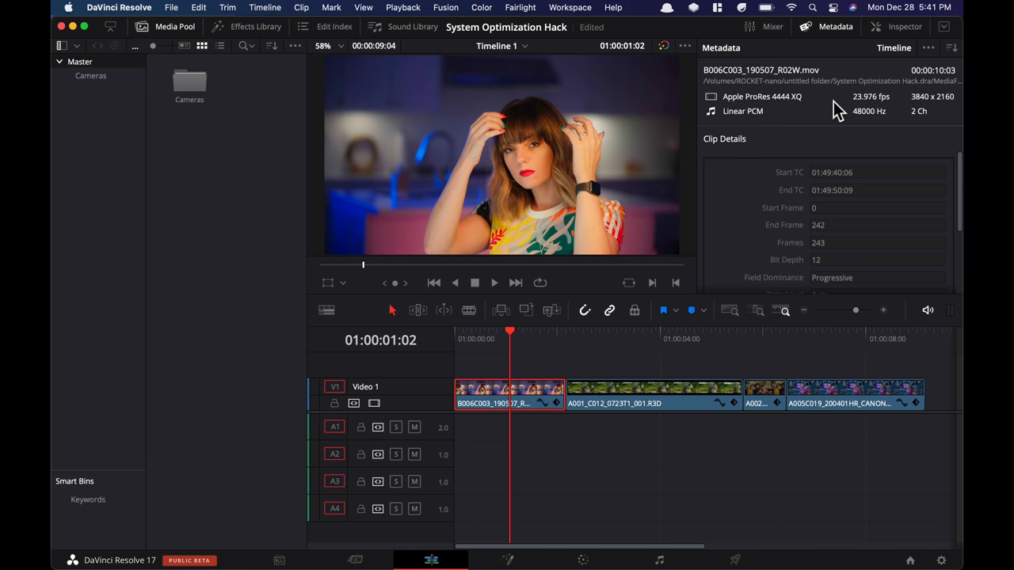
mouse_move(936, 108)
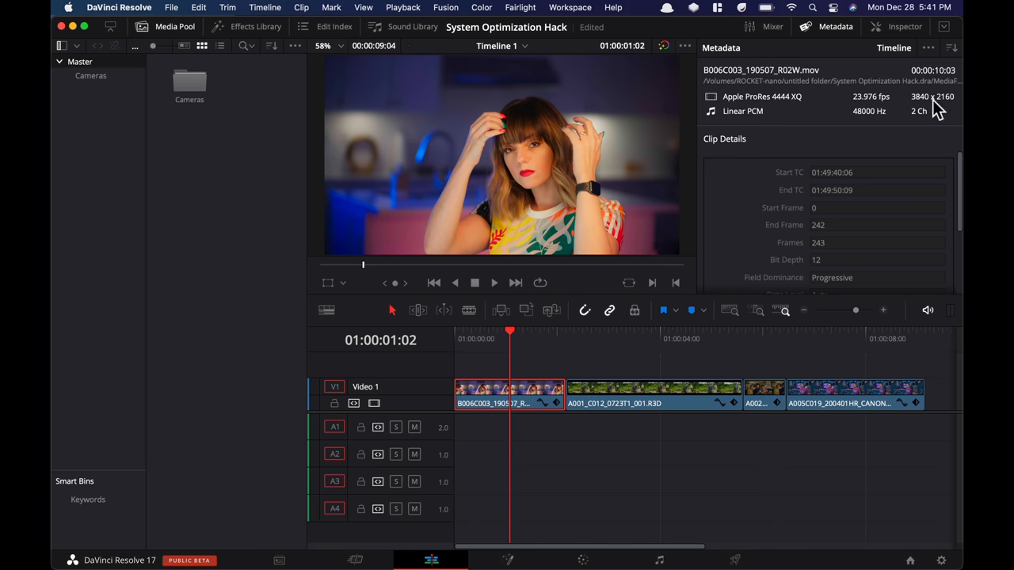
mouse_move(751, 347)
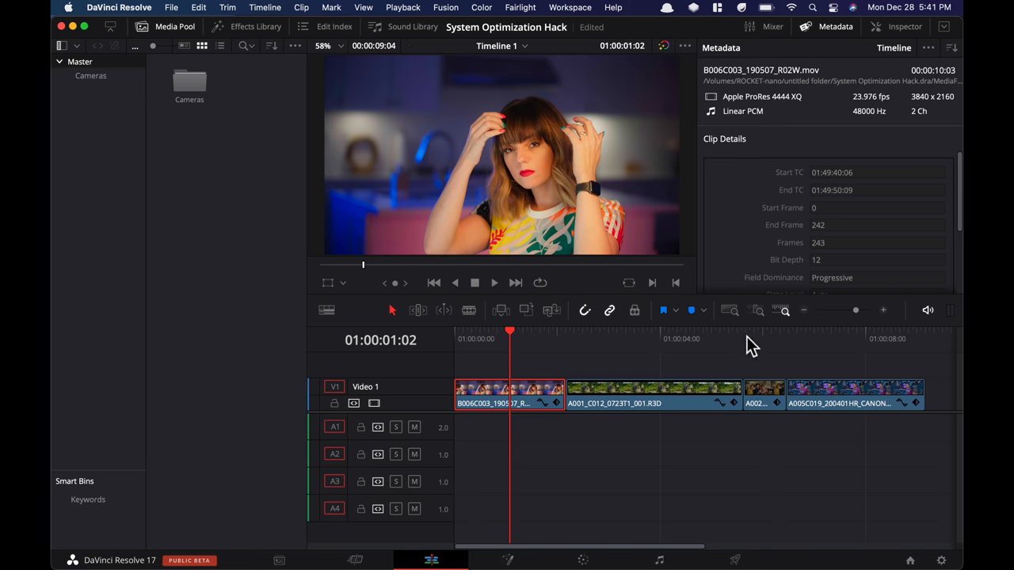
left_click(764, 393)
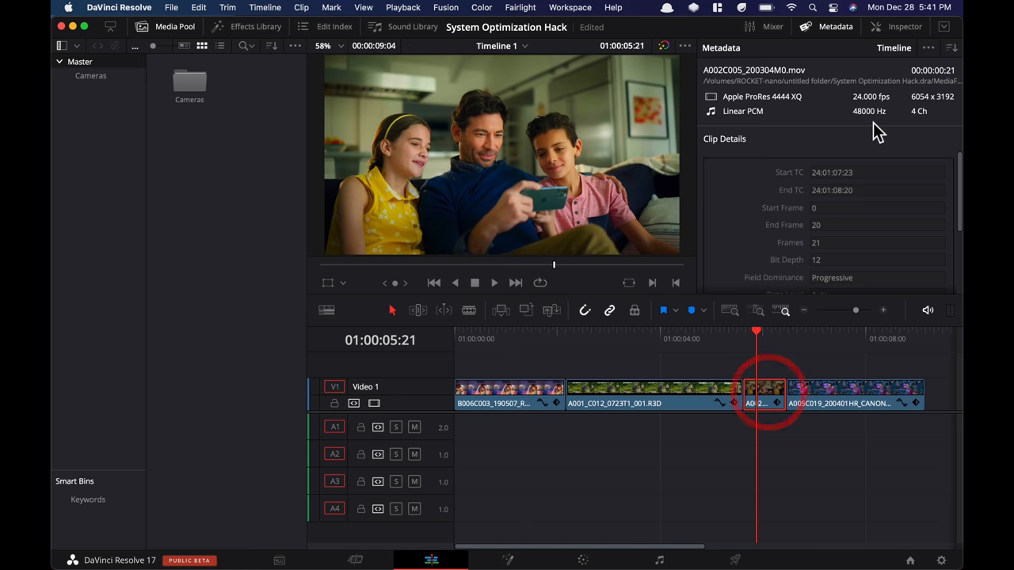
left_click(596, 343)
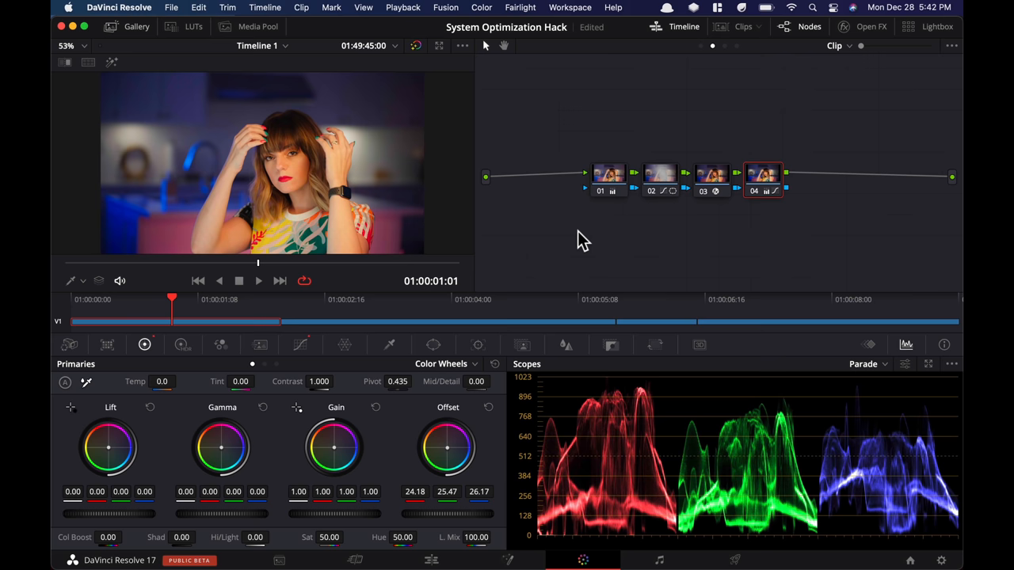
mouse_move(706, 313)
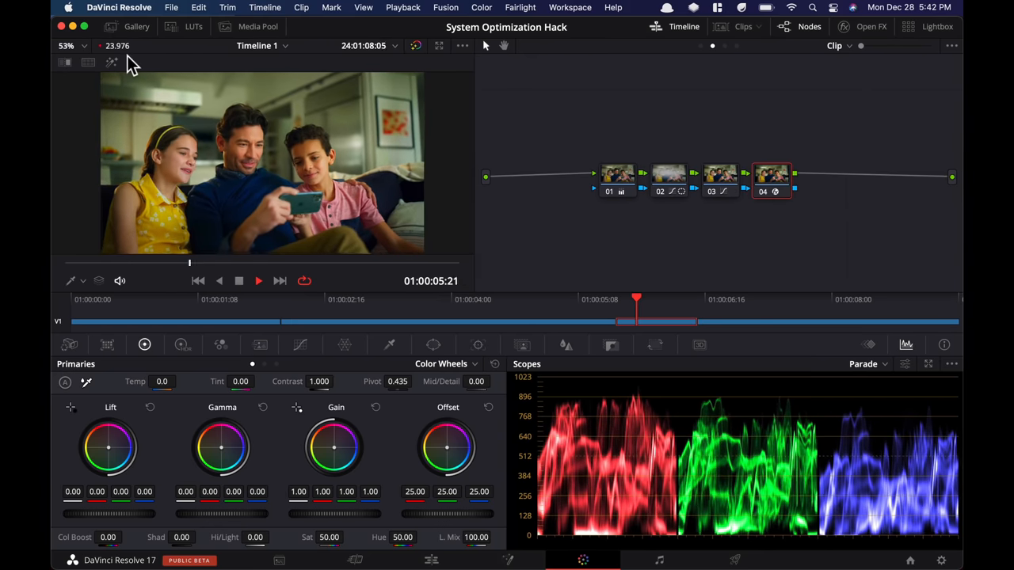
- Select the Canon RAW presenter clip at the end of the mini timeline
left_click(705, 300)
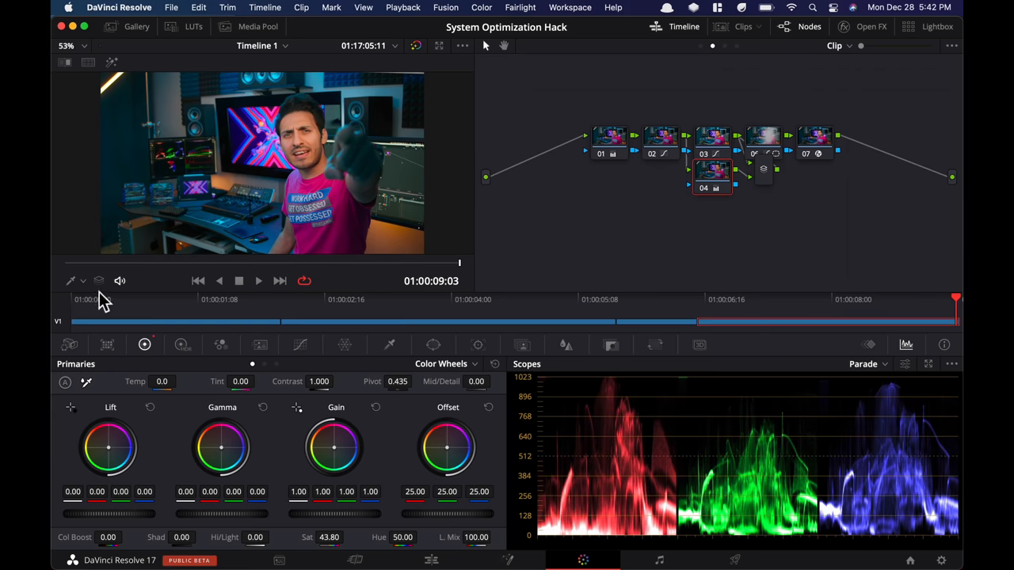
- In Camera Raw, try Decode Quality at Half res and then Quarter res for the Canon clip
left_click(70, 344)
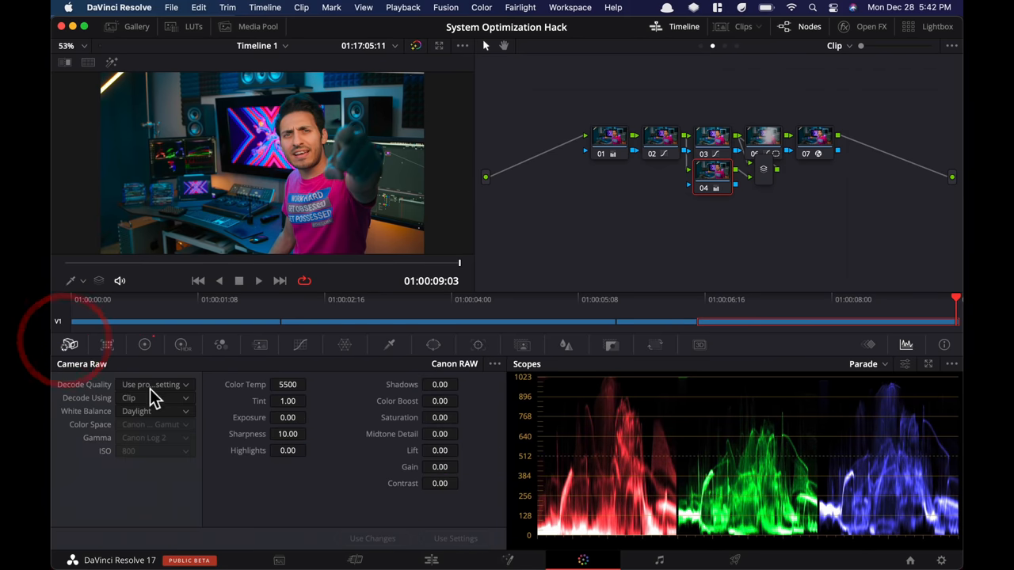
left_click(156, 385)
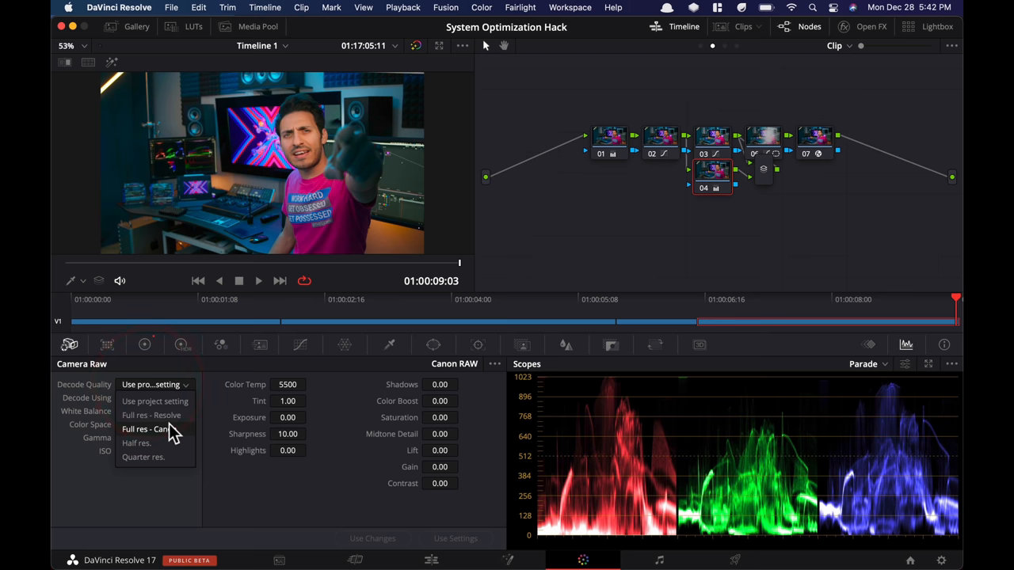
left_click(136, 444)
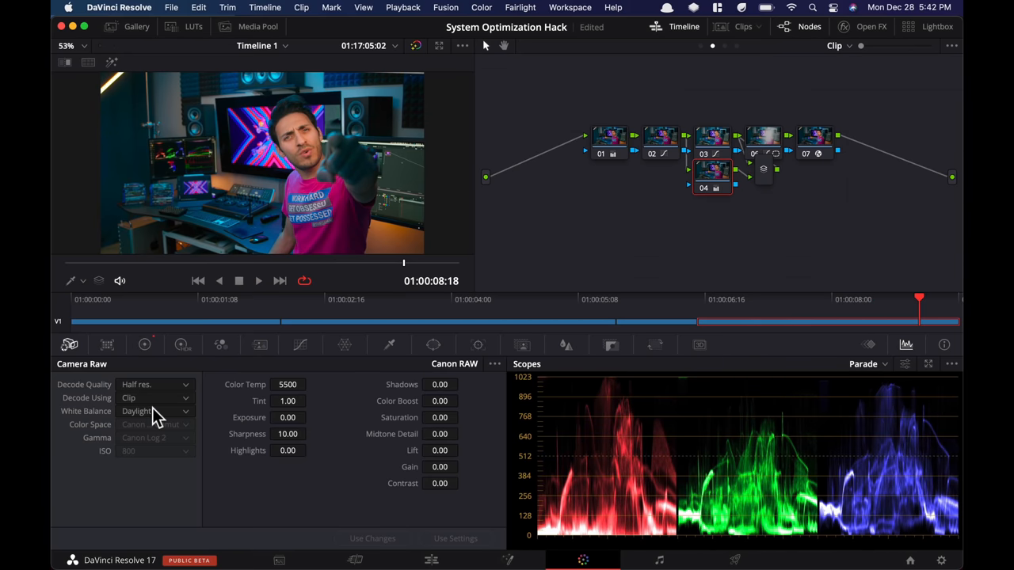
left_click(155, 385)
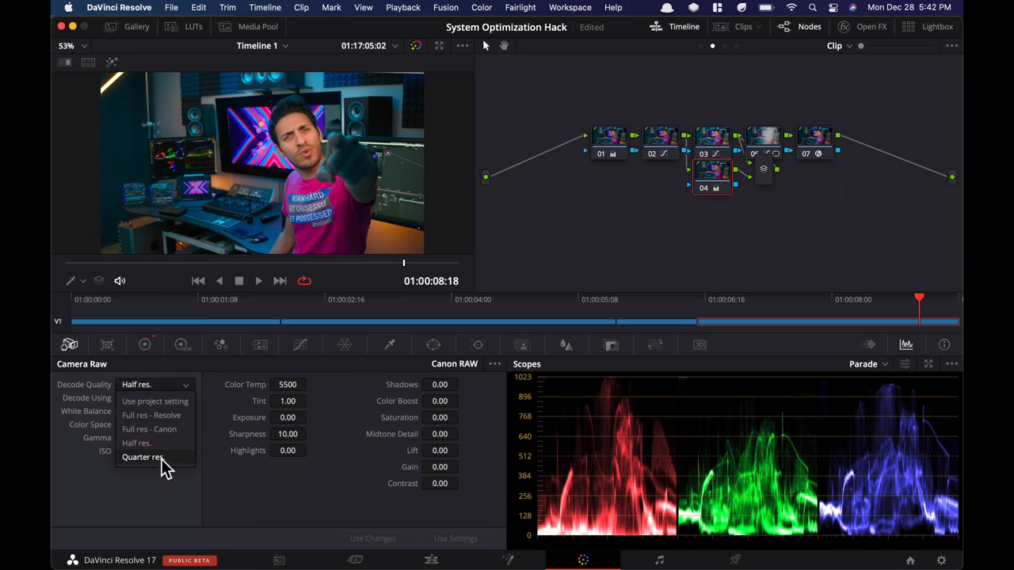
left_click(143, 457)
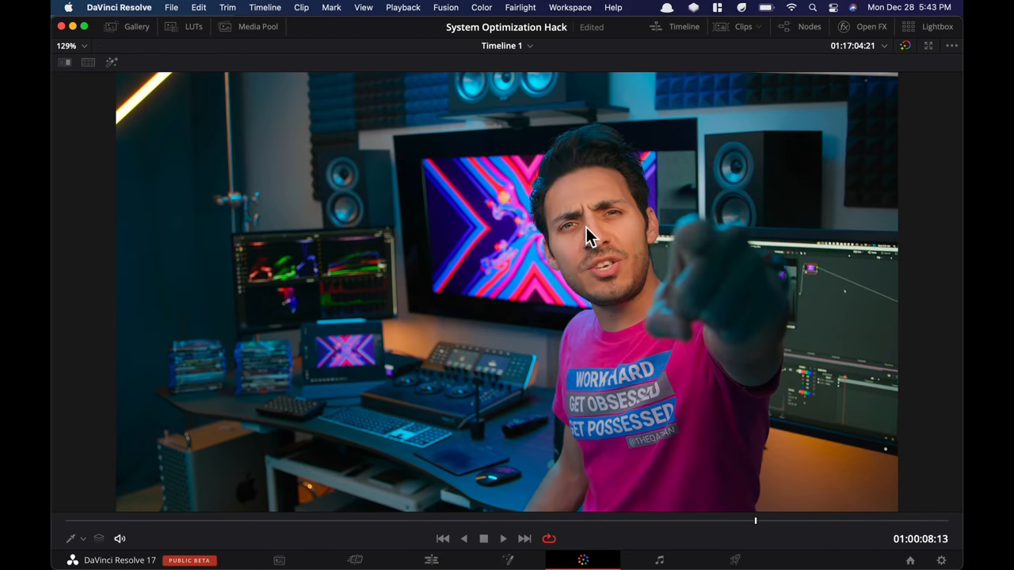
- Play the clip in the enhanced viewer, then return to the normal grading layout
left_click(504, 539)
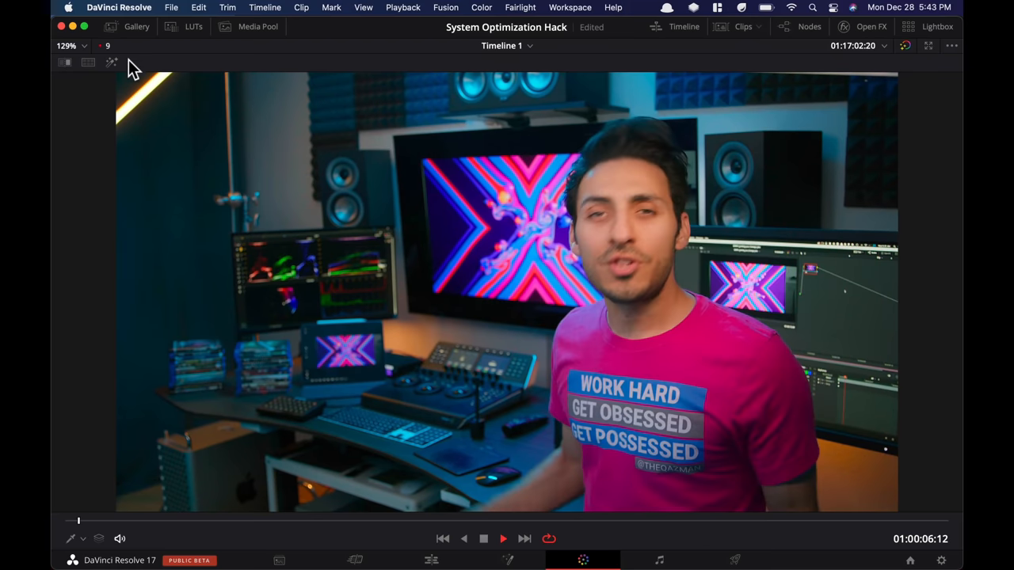
left_click(481, 7)
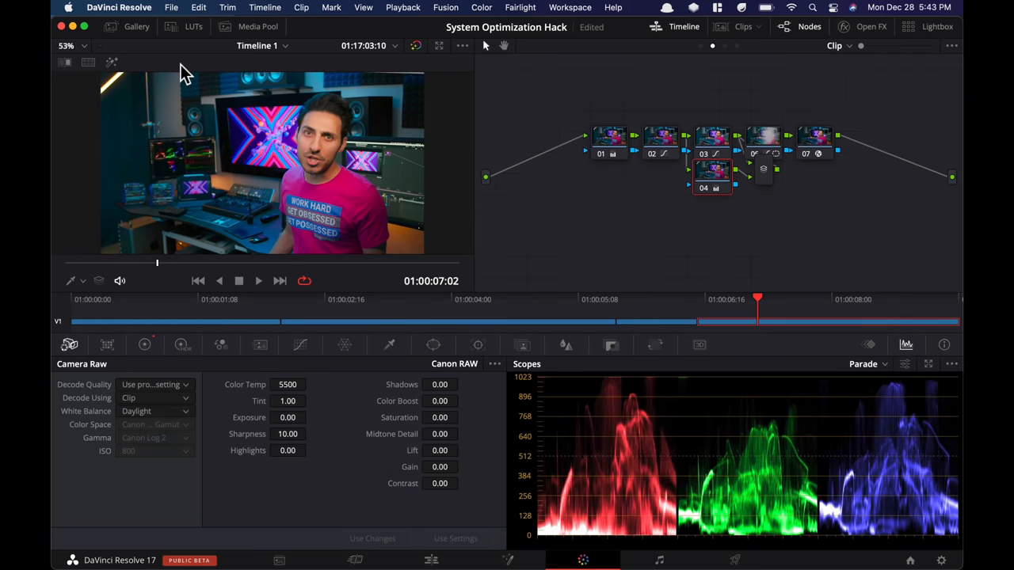
mouse_move(701, 230)
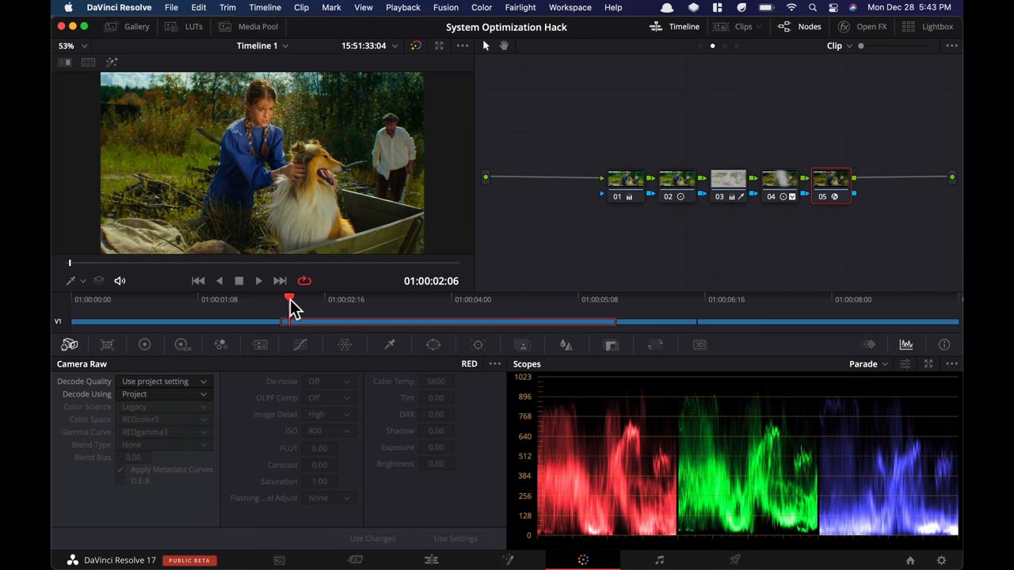
- Scrub the RED collie clip and toggle the enhanced viewer on and off to check playback
left_click(258, 281)
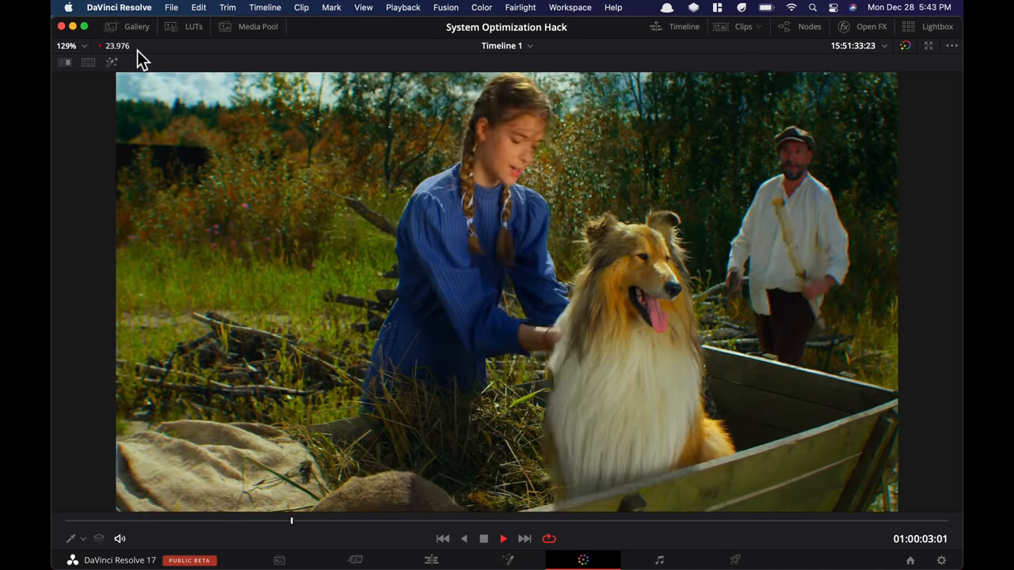
left_click(482, 7)
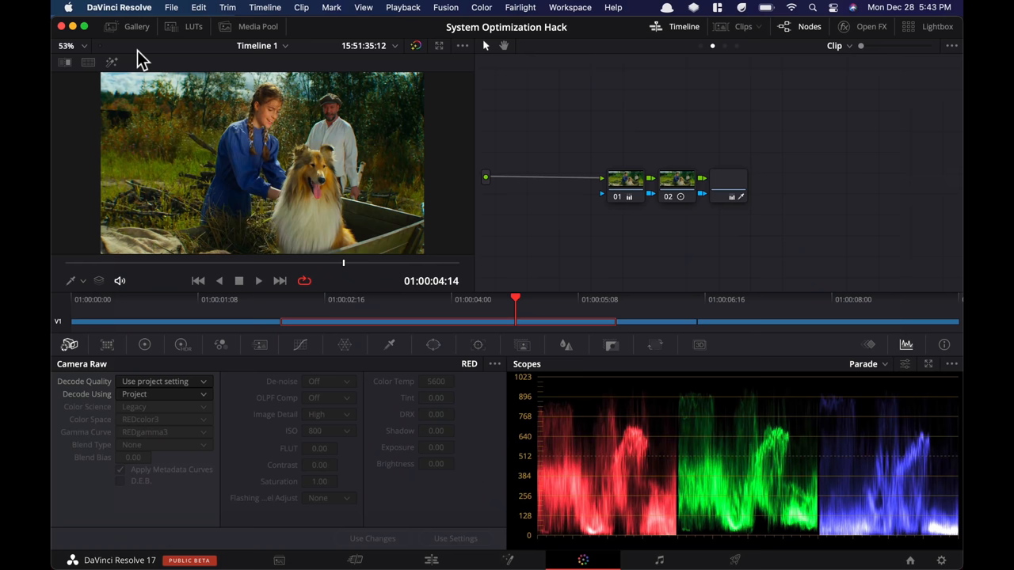
left_click(162, 380)
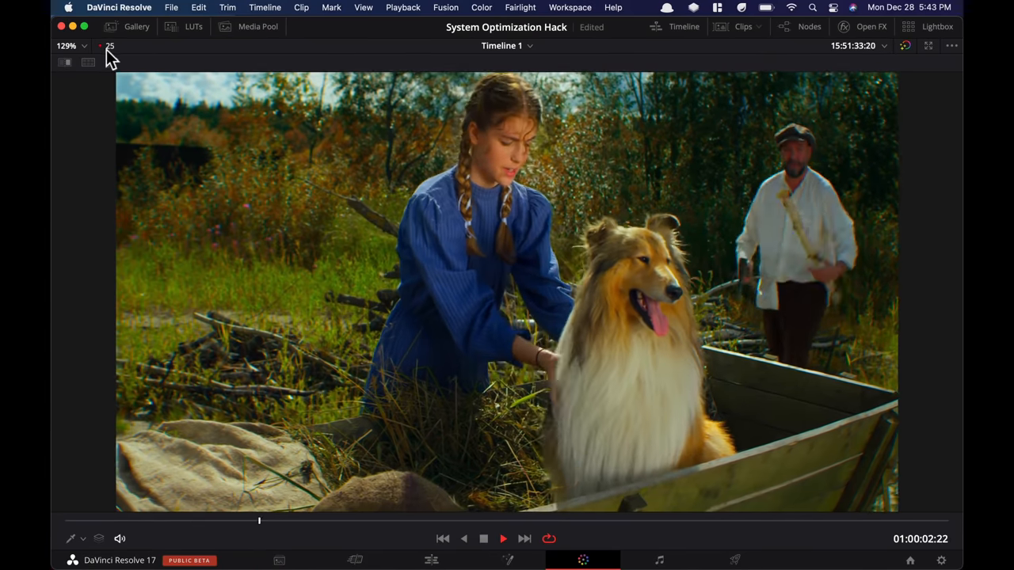
left_click(481, 7)
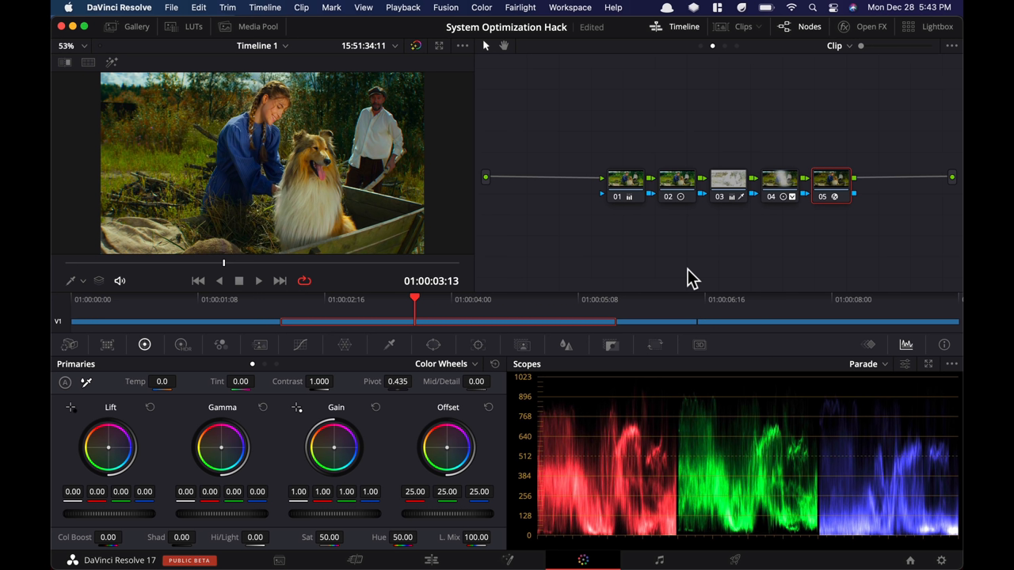
mouse_move(843, 256)
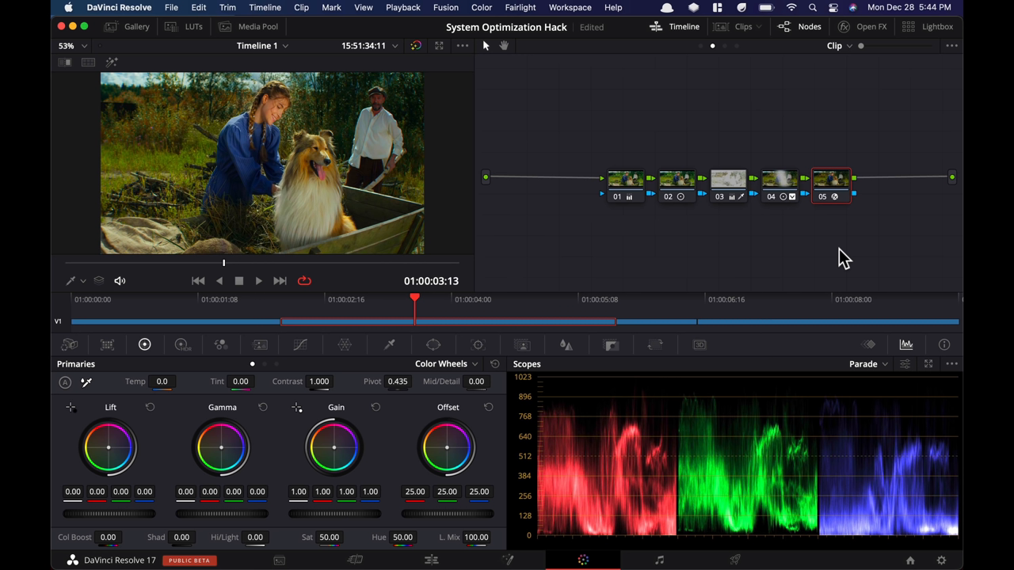
mouse_move(605, 268)
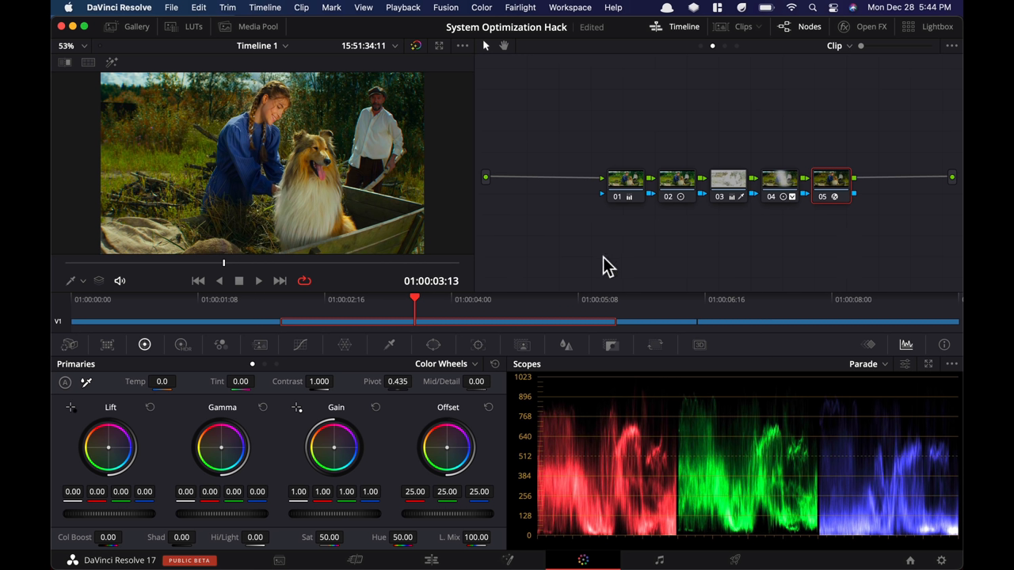